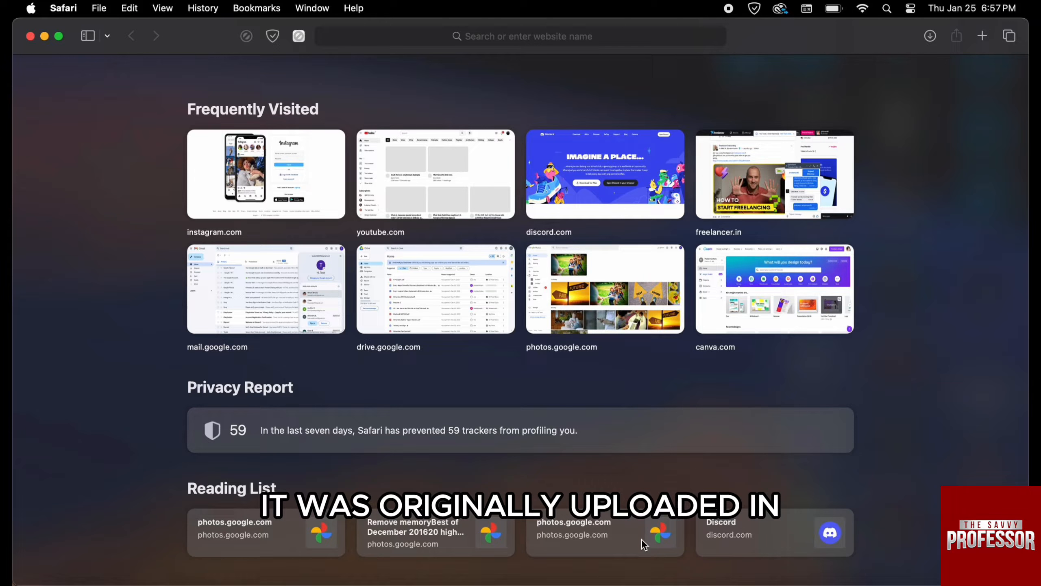
pyautogui.moveTo(605, 390)
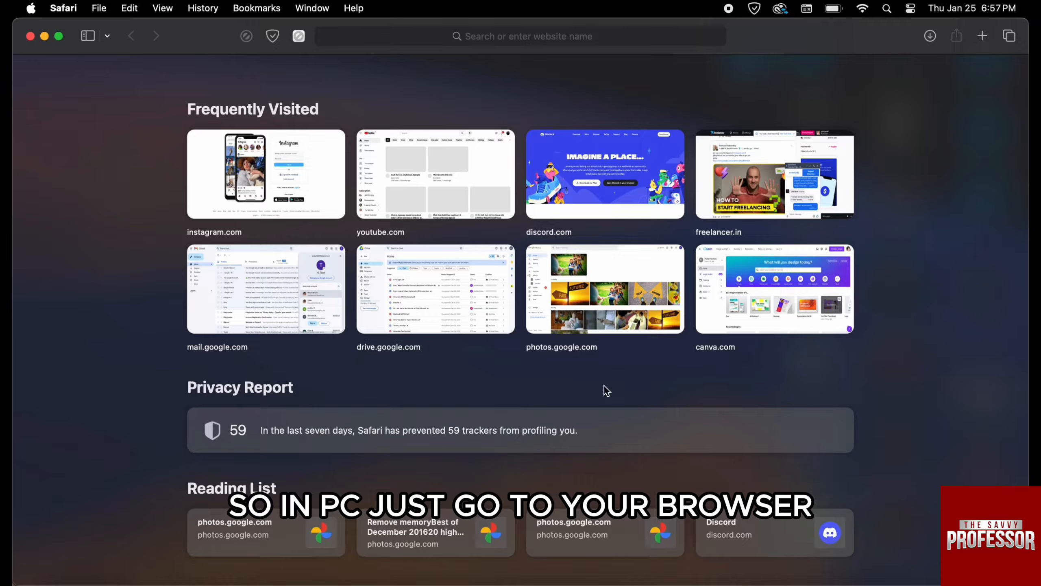
# - Navigate Safari to photos.google.com to load the Google Photos library
pyautogui.write('photos.google.com')
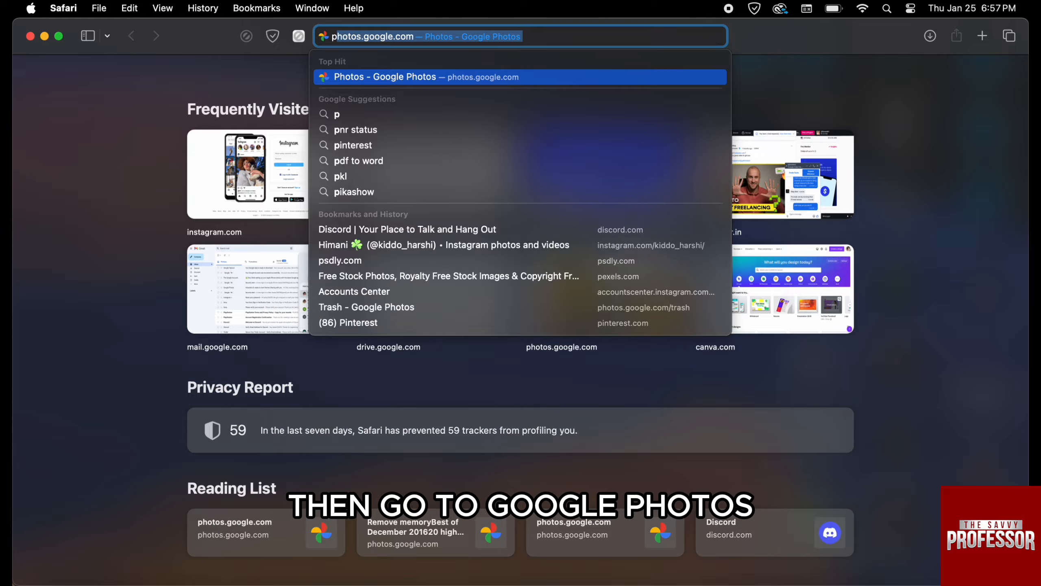
pyautogui.write('hotos')
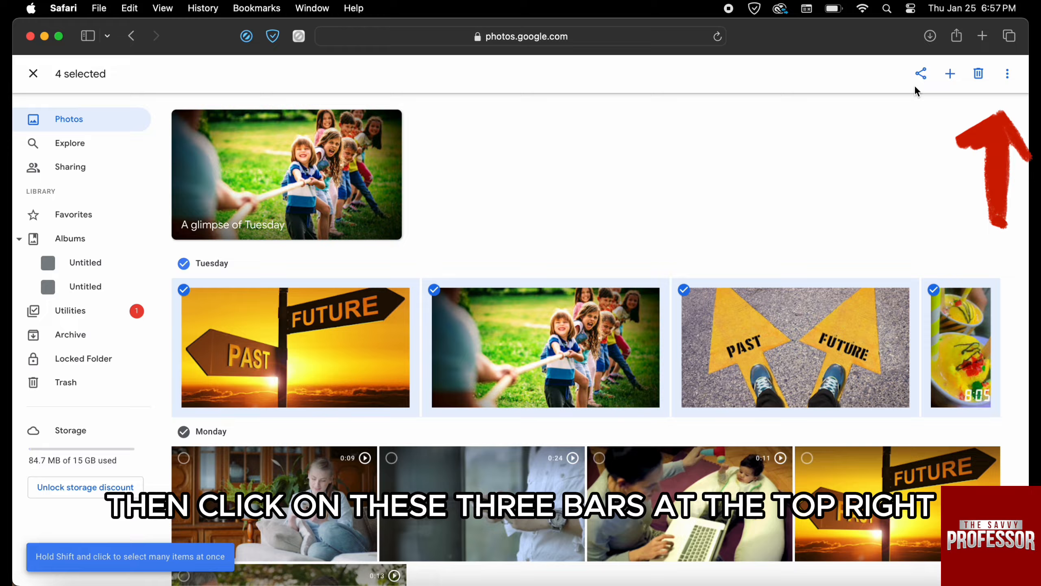
# - Download the four selected Tuesday photos via the More actions menu
pyautogui.click(1007, 73)
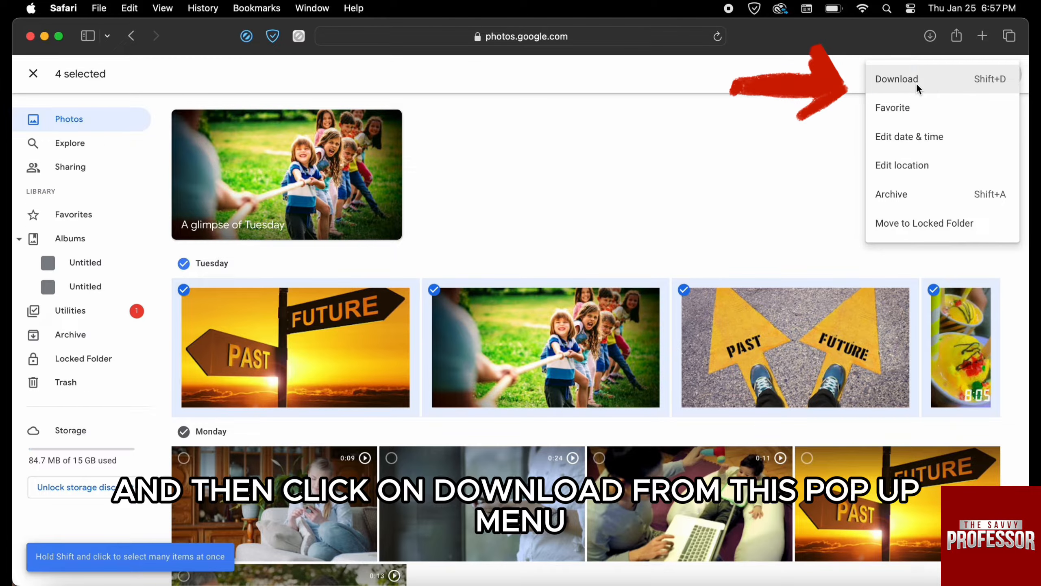
pyautogui.click(897, 78)
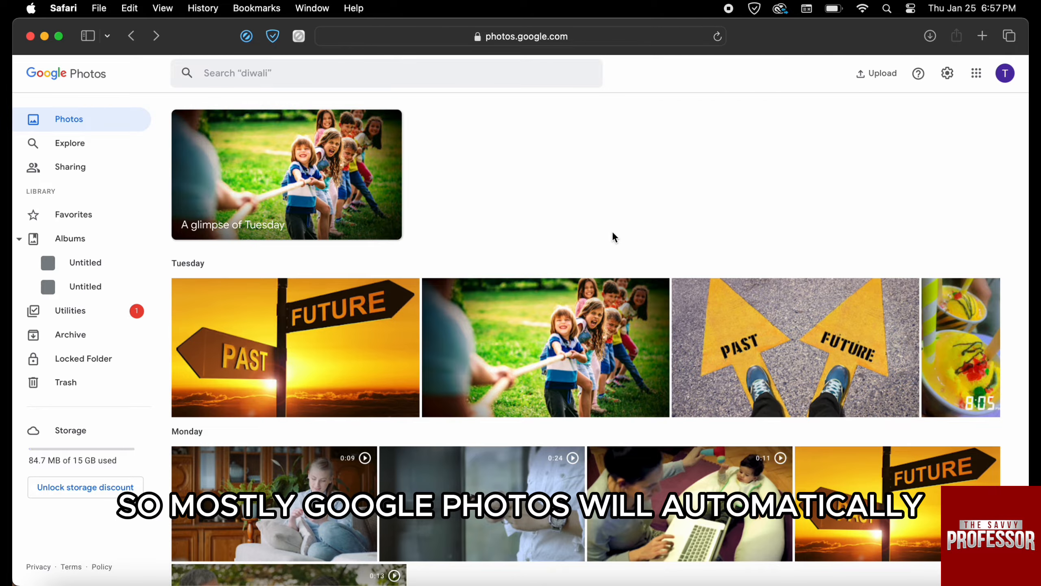
pyautogui.scroll(-3)
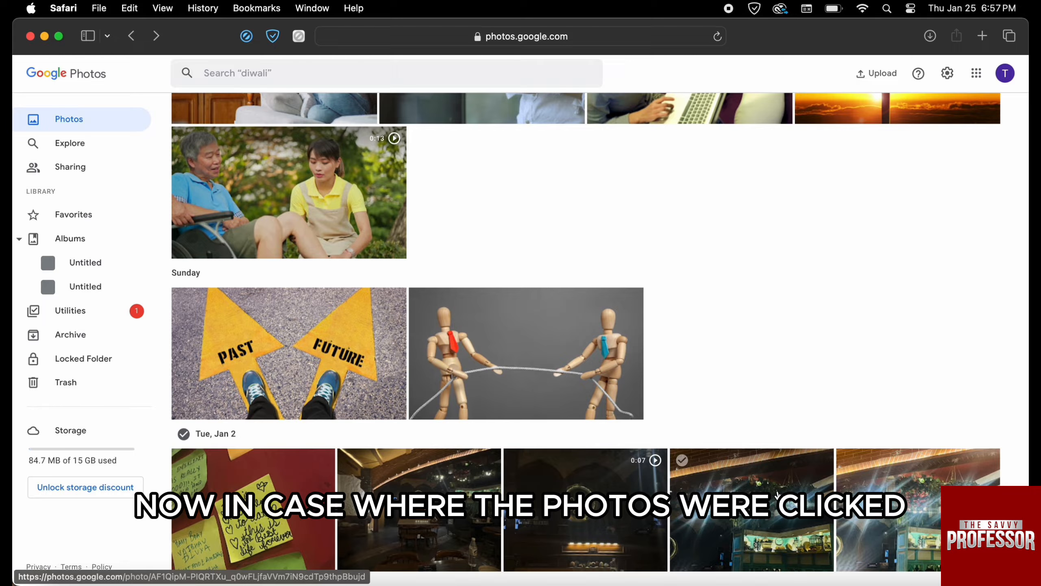
pyautogui.moveTo(780, 497)
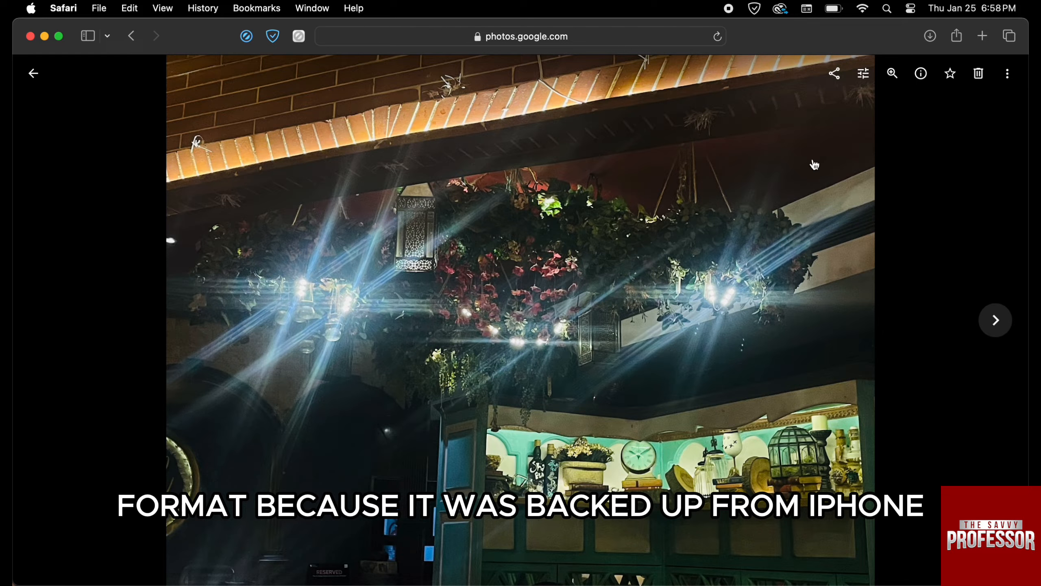
pyautogui.moveTo(700, 195)
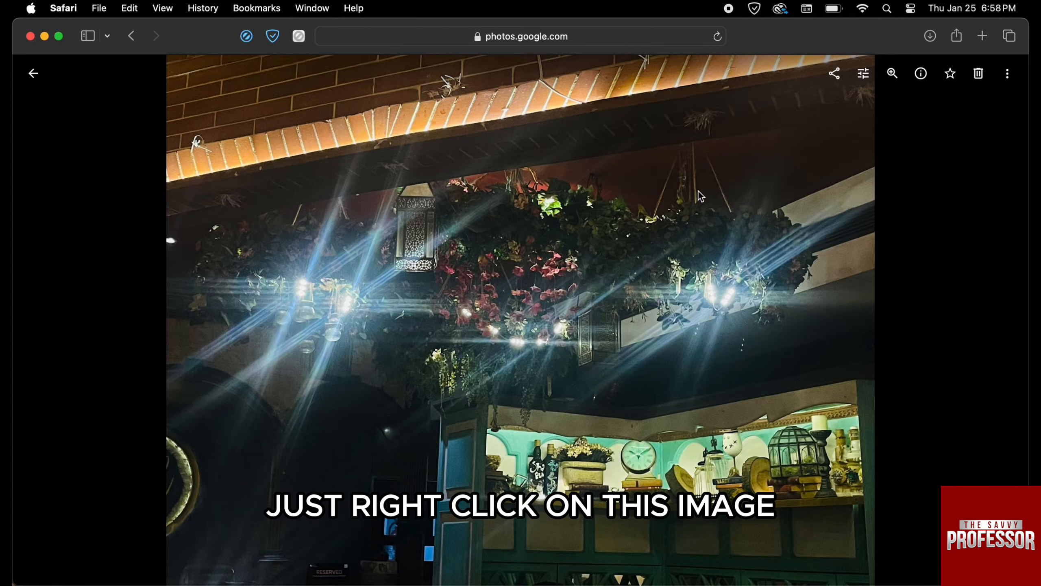
# - Bring up Safari's image context menu on the full-size restaurant photo
pyautogui.rightClick(697, 193)
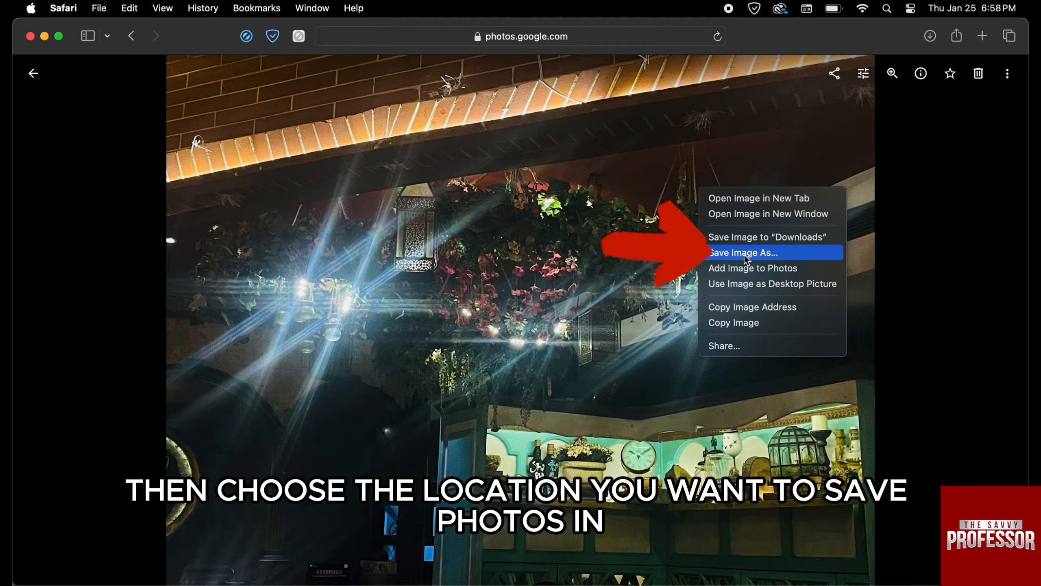
# - Save the restaurant photo to Downloads as test jpeg.jpeg, view it in Preview, then close it
pyautogui.click(744, 252)
pyautogui.write('test')
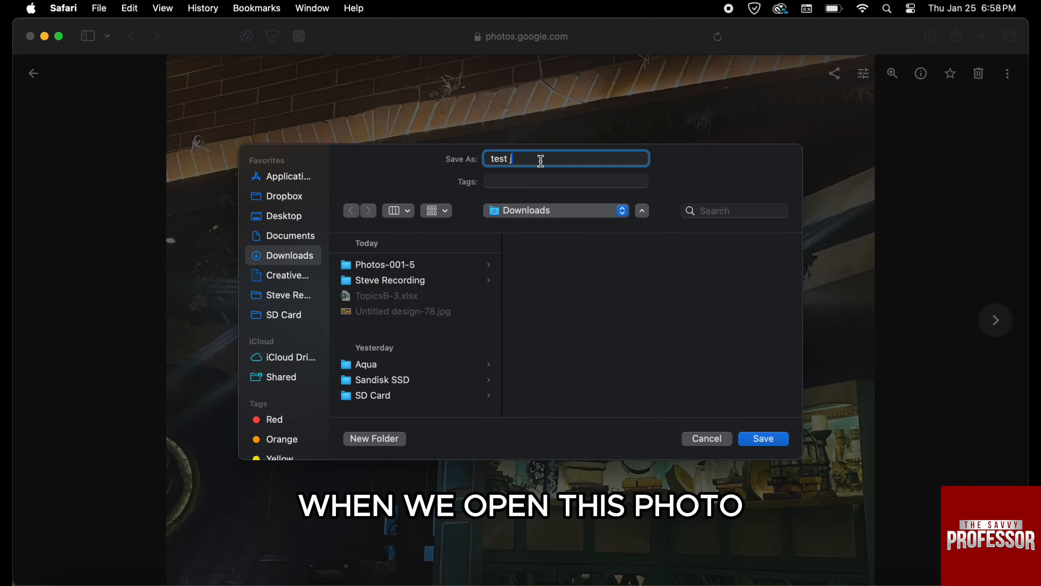
pyautogui.click(762, 438)
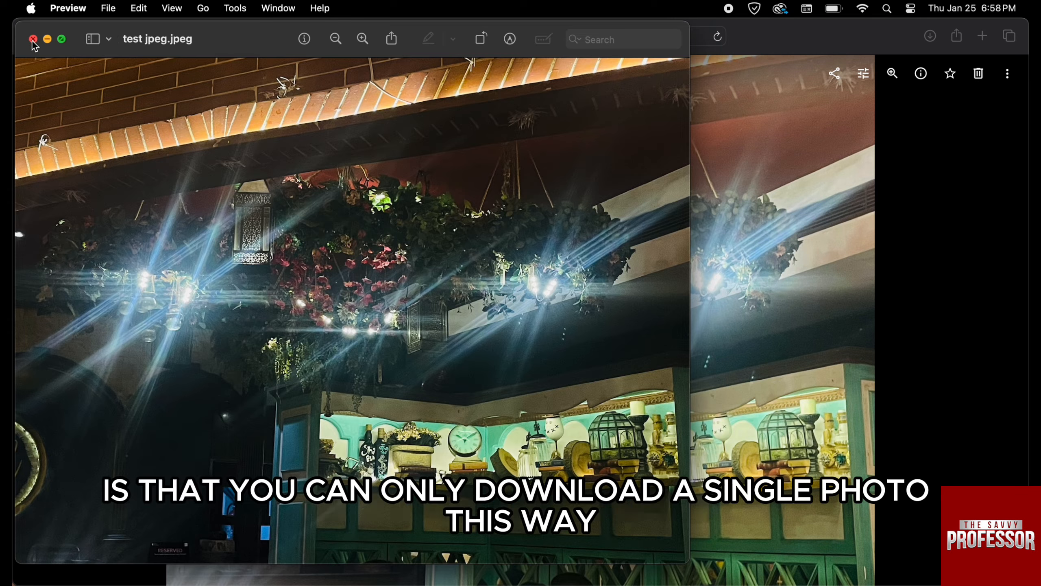
pyautogui.click(32, 38)
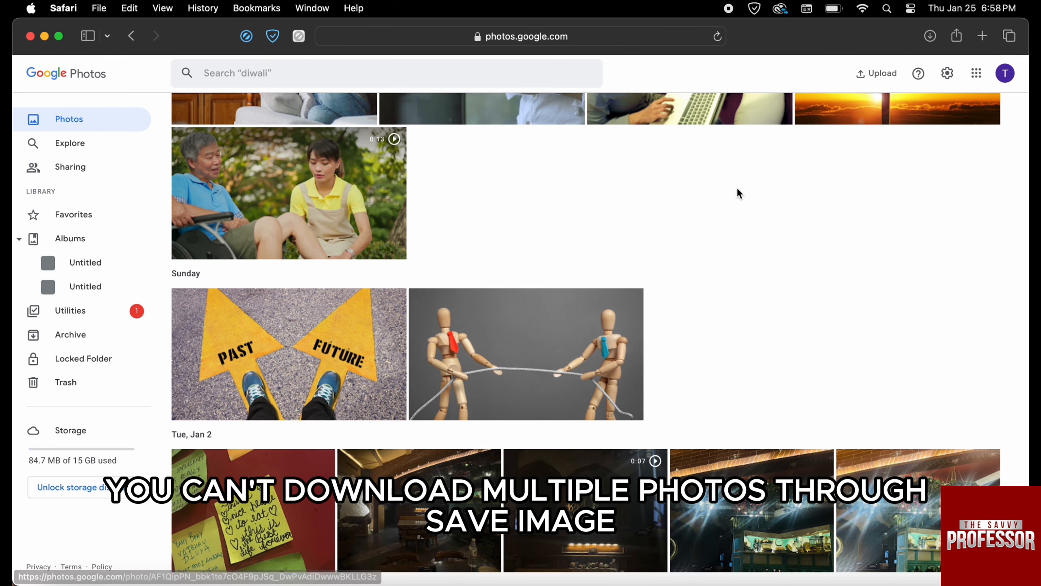